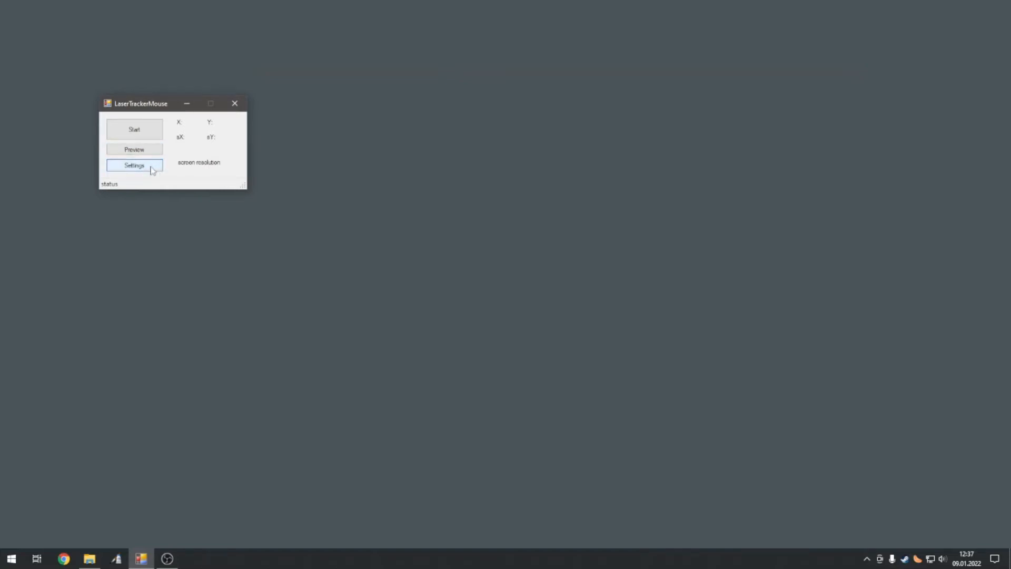
In Settings, pick Camera 0 as device, 1280 x 720 resolution and 60 fps framerate.
left_click(134, 165)
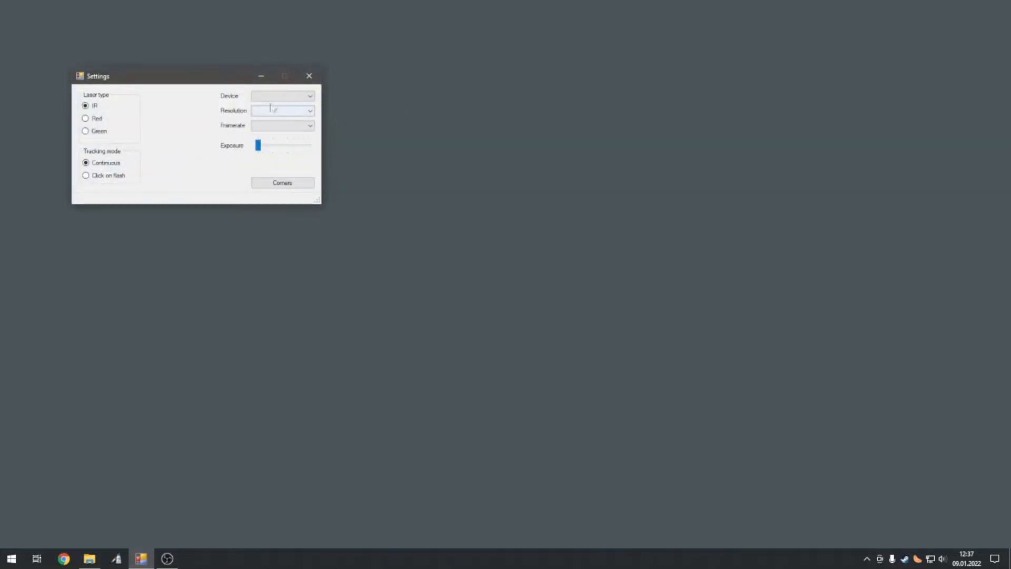
left_click(282, 95)
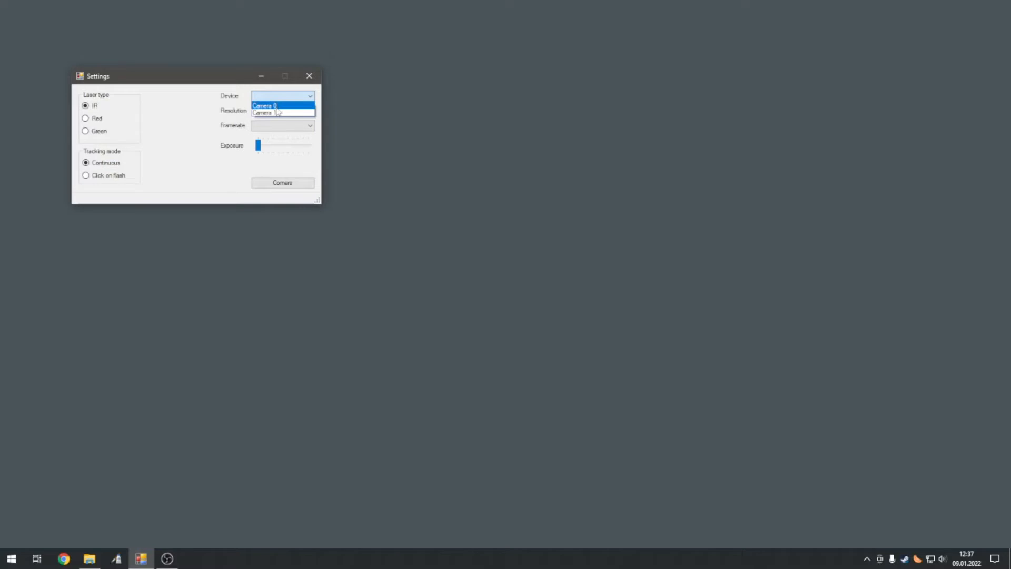
left_click(263, 105)
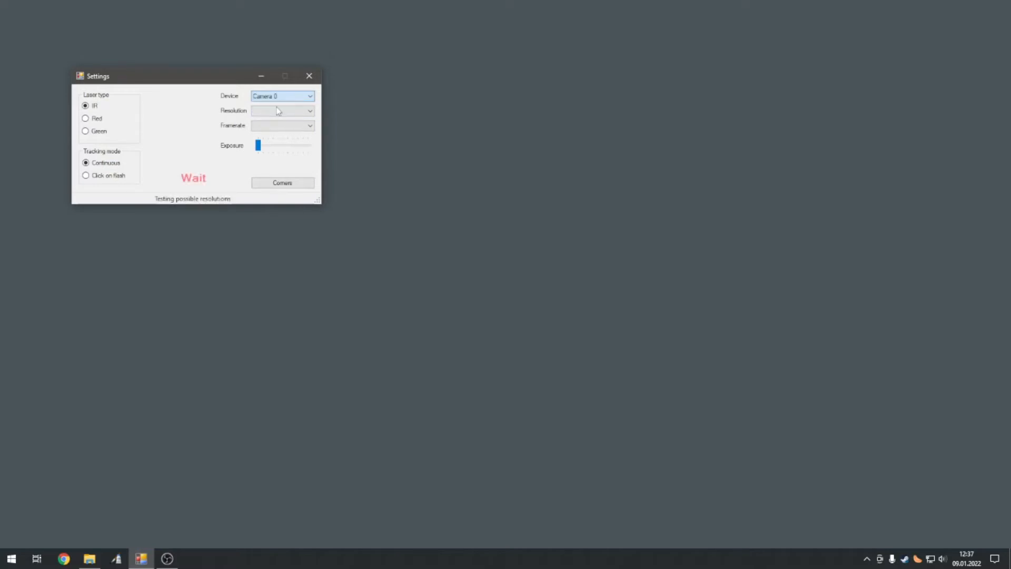
mouse_move(224, 110)
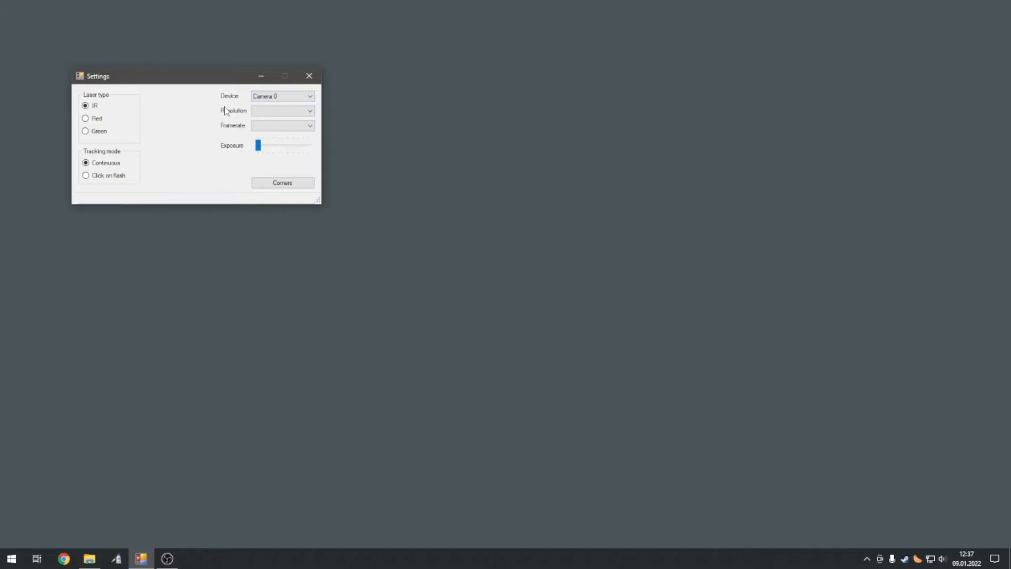
left_click(282, 111)
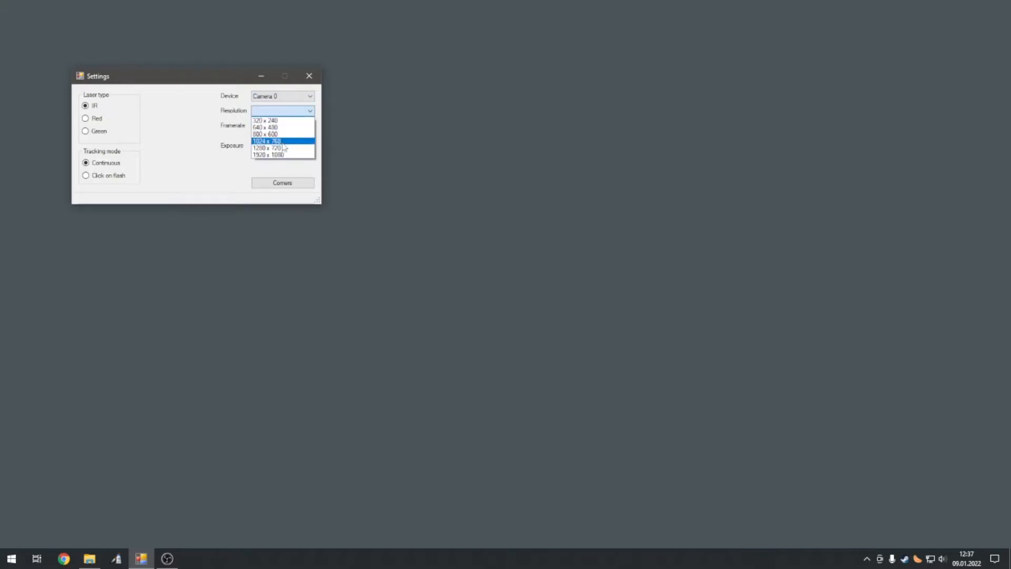
left_click(267, 147)
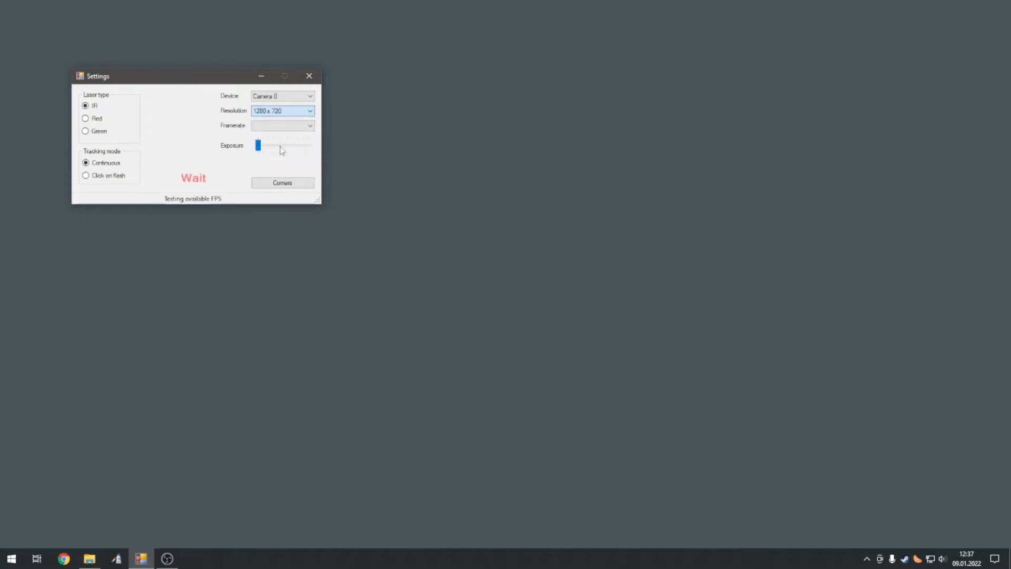
mouse_move(160, 159)
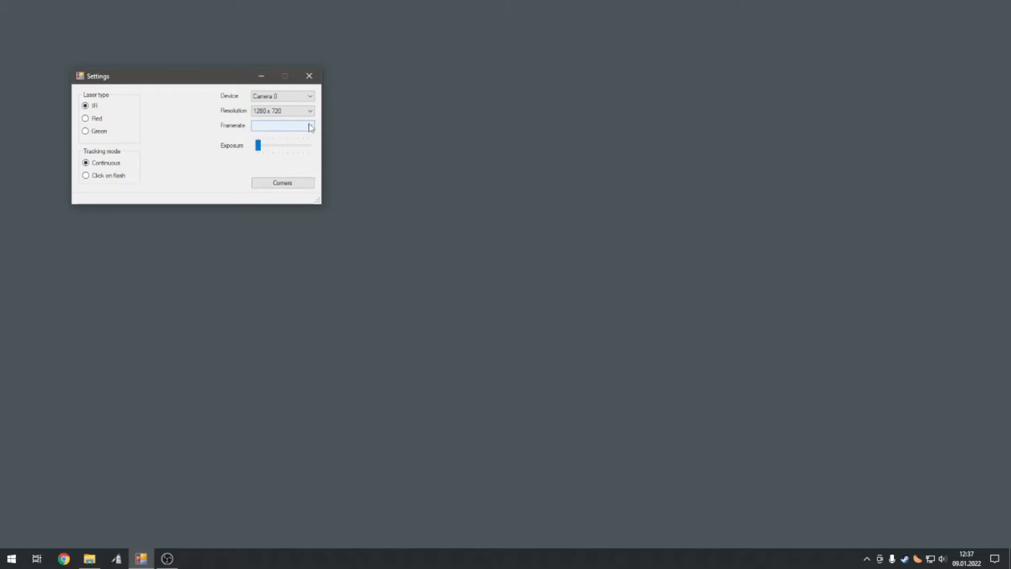
left_click(310, 125)
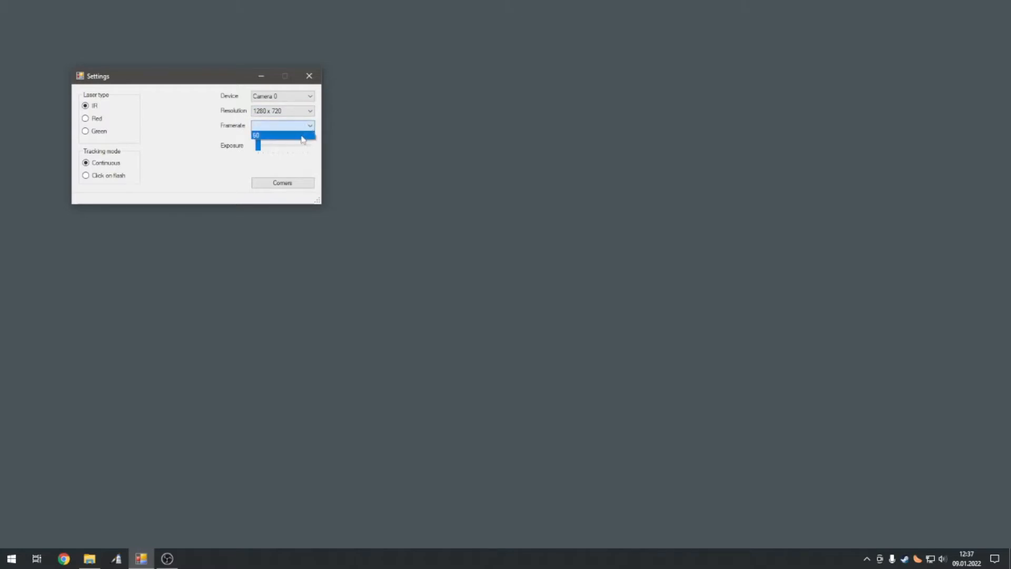
left_click(256, 135)
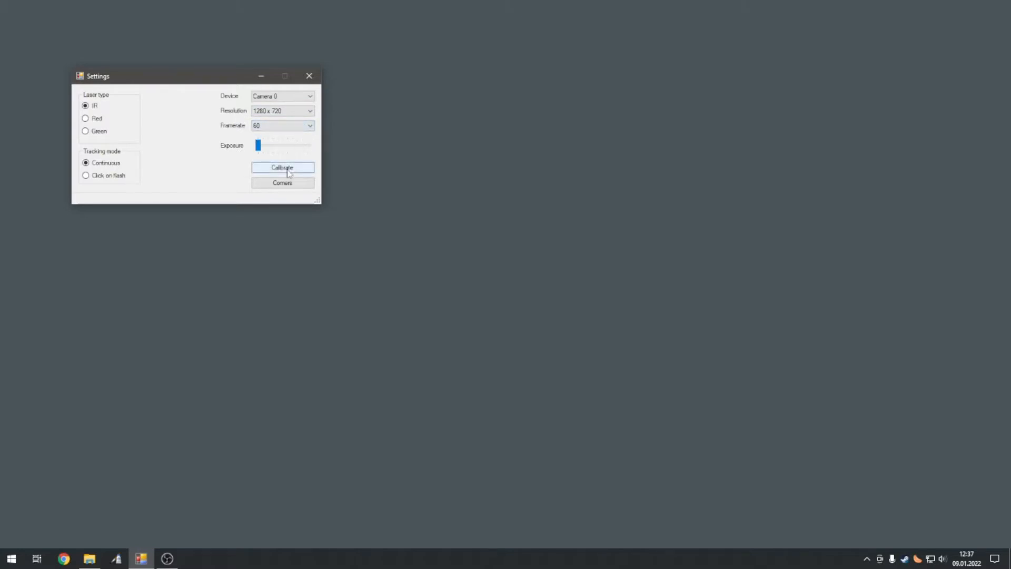
Run the checkerboard lens calibration and close its camera window when done.
left_click(282, 167)
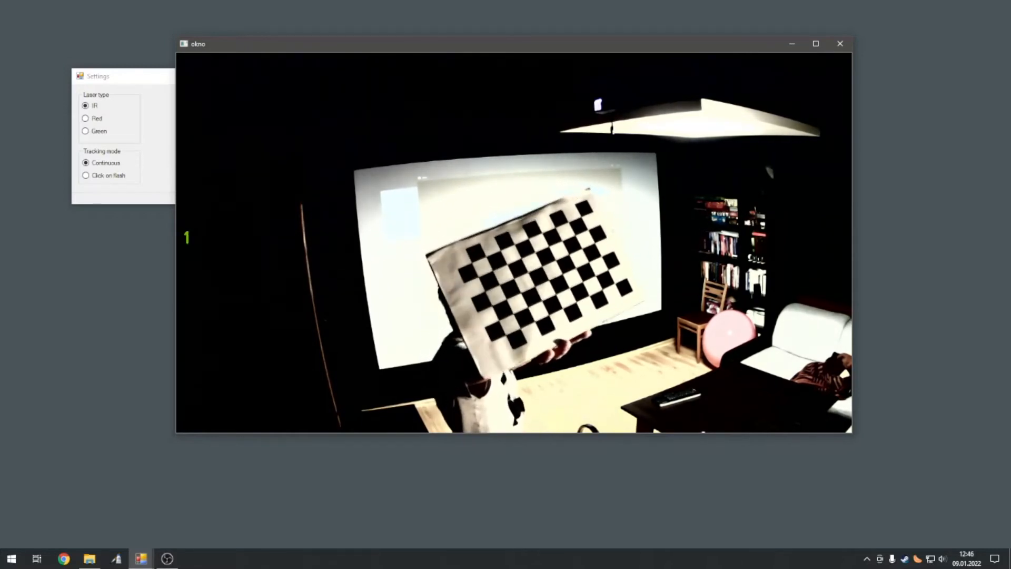
left_click(282, 167)
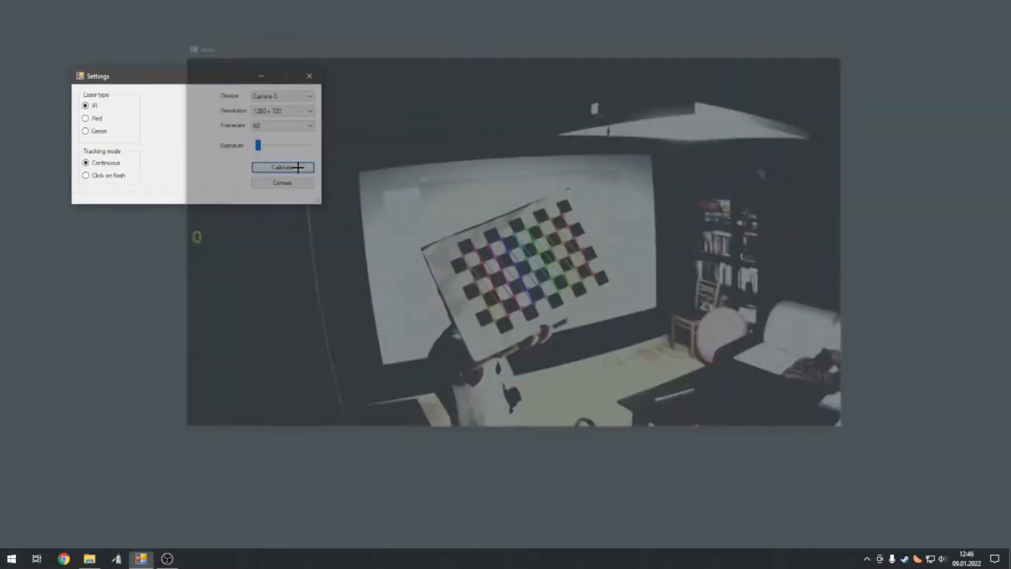
left_click(282, 167)
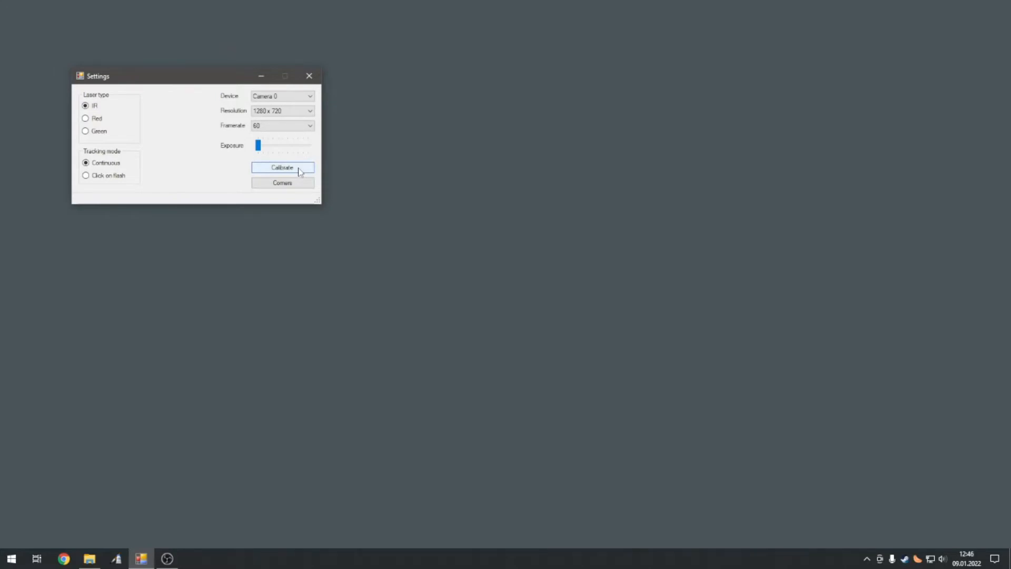
mouse_move(282, 183)
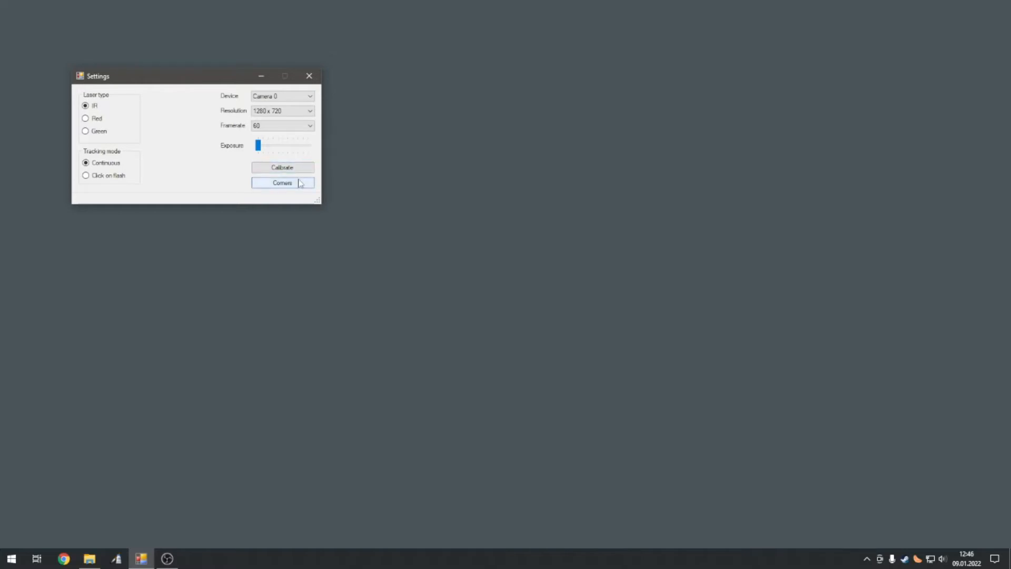
Mark the projected screen's four corners in the undistorted camera view and confirm them.
left_click(282, 182)
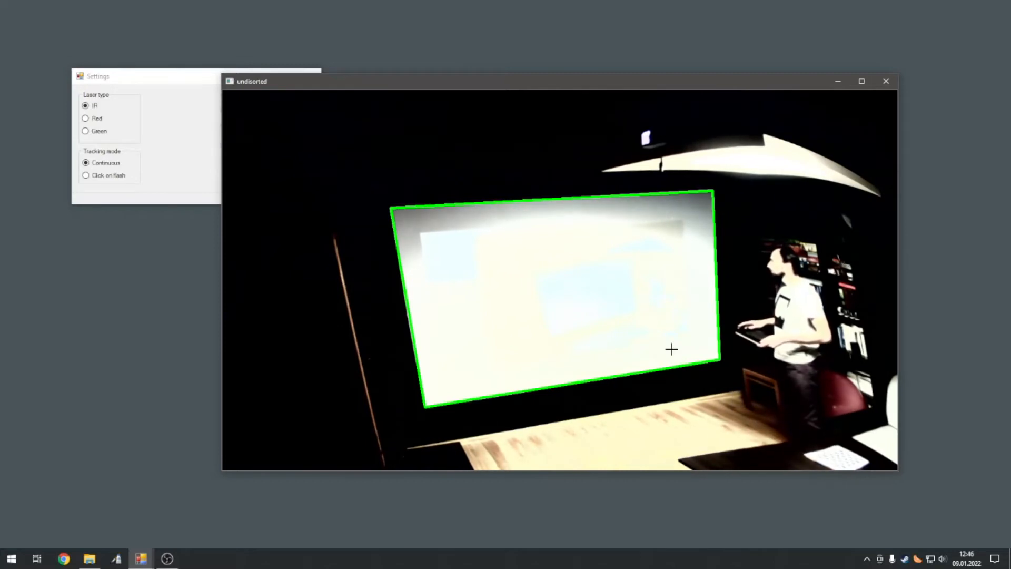
left_click(885, 81)
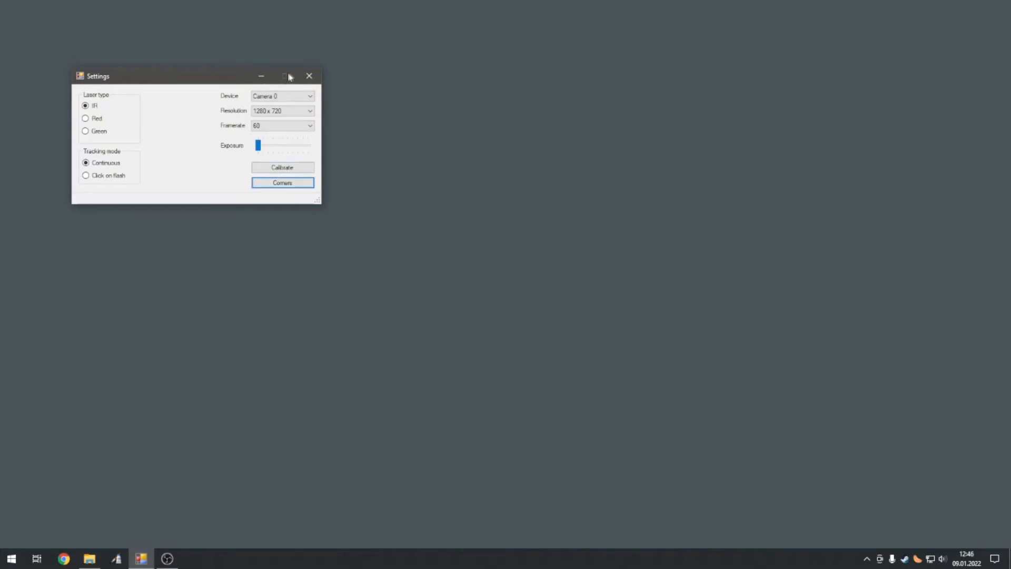
Close Settings and start the live tracking preview from the main window.
left_click(309, 76)
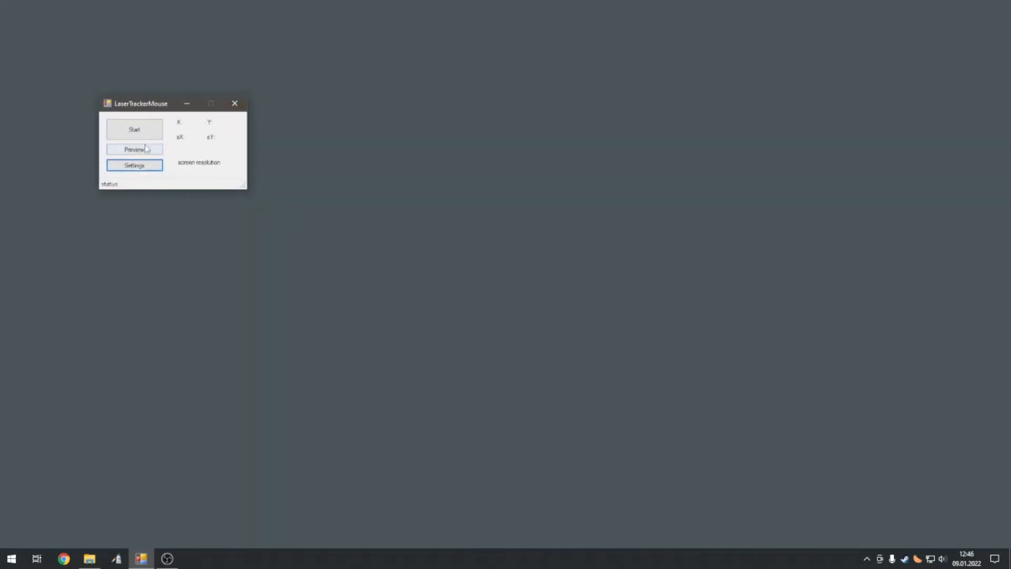
left_click(134, 148)
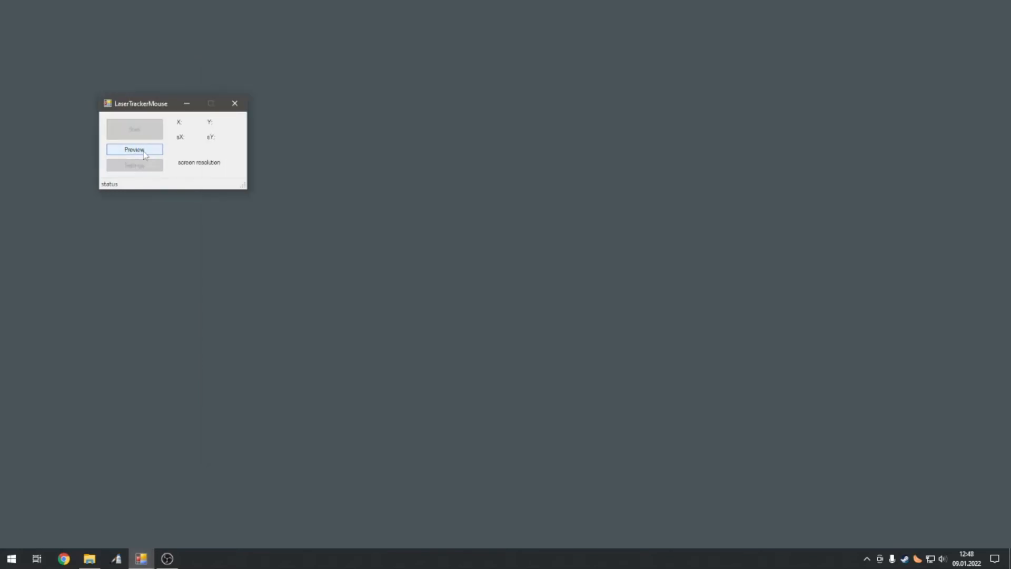
left_click(134, 148)
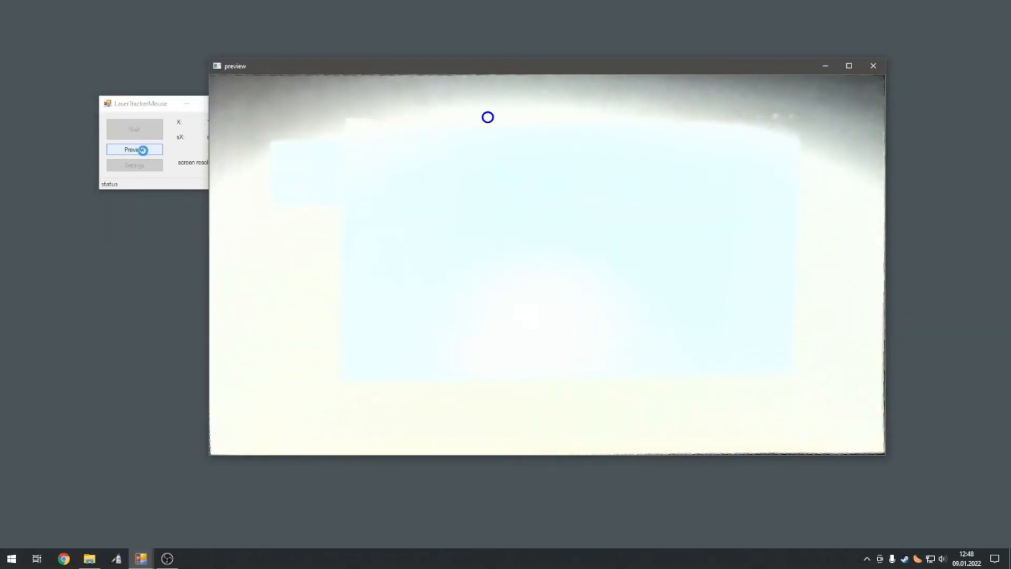